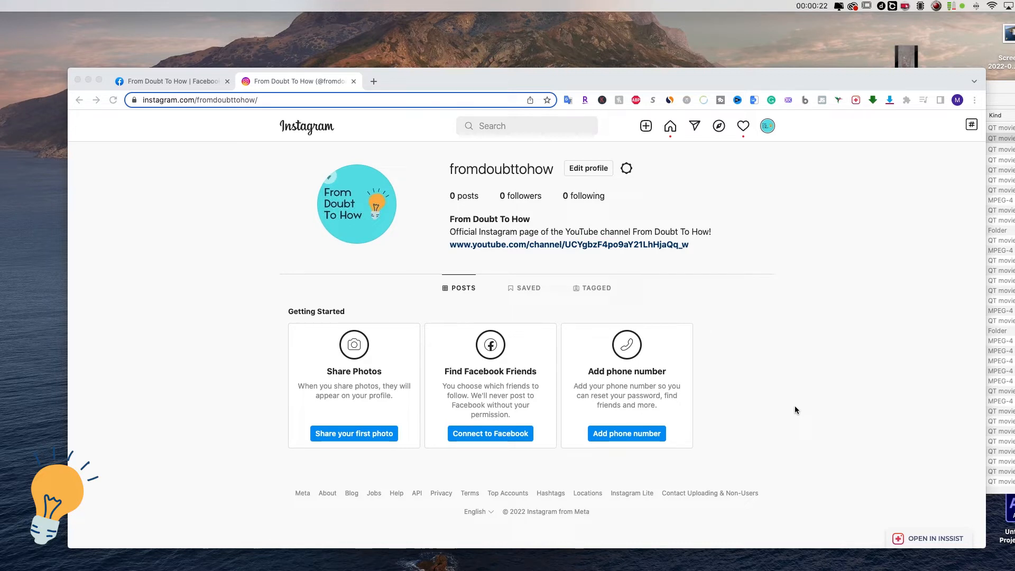
mouse_move(750, 167)
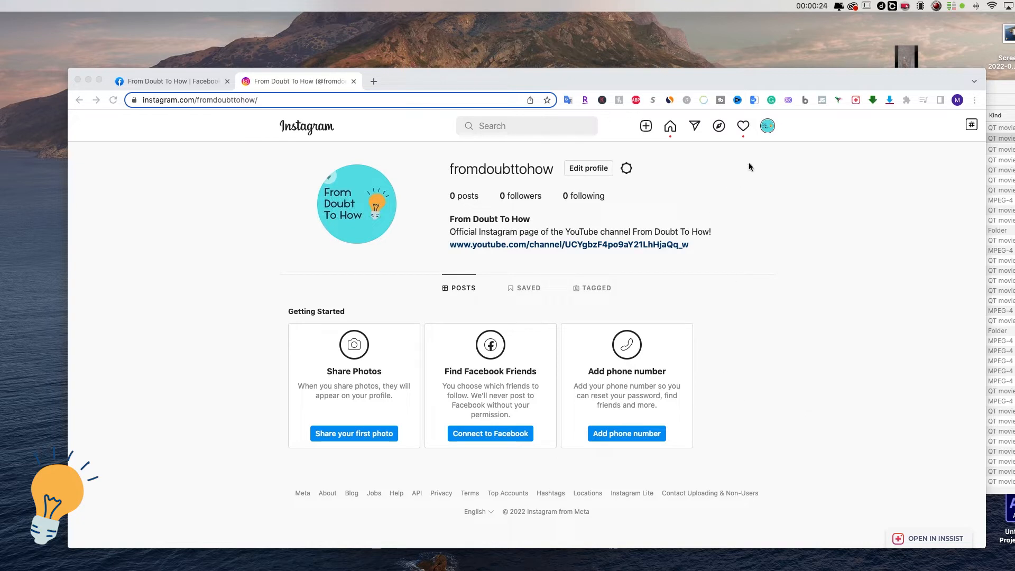
mouse_move(690, 207)
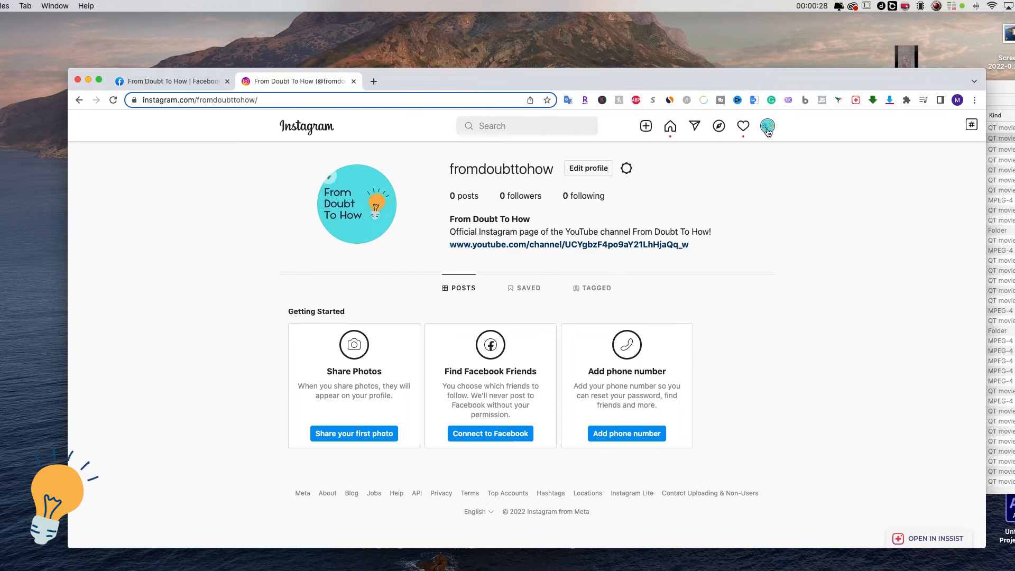
Open the account dropdown from the profile avatar in the top bar.
click(767, 126)
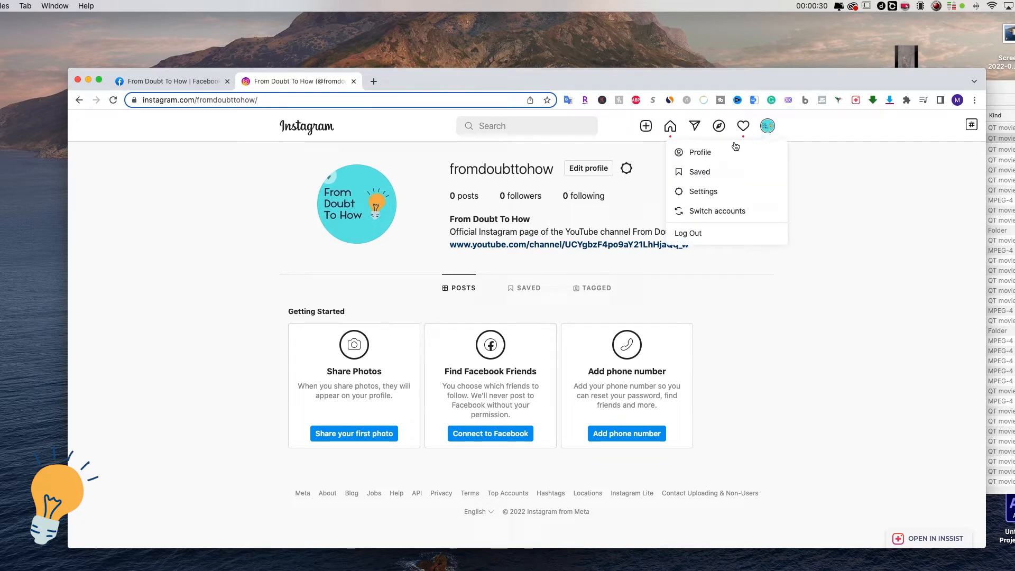
Go to Settings and scroll to the bottom of the Edit profile form.
click(703, 191)
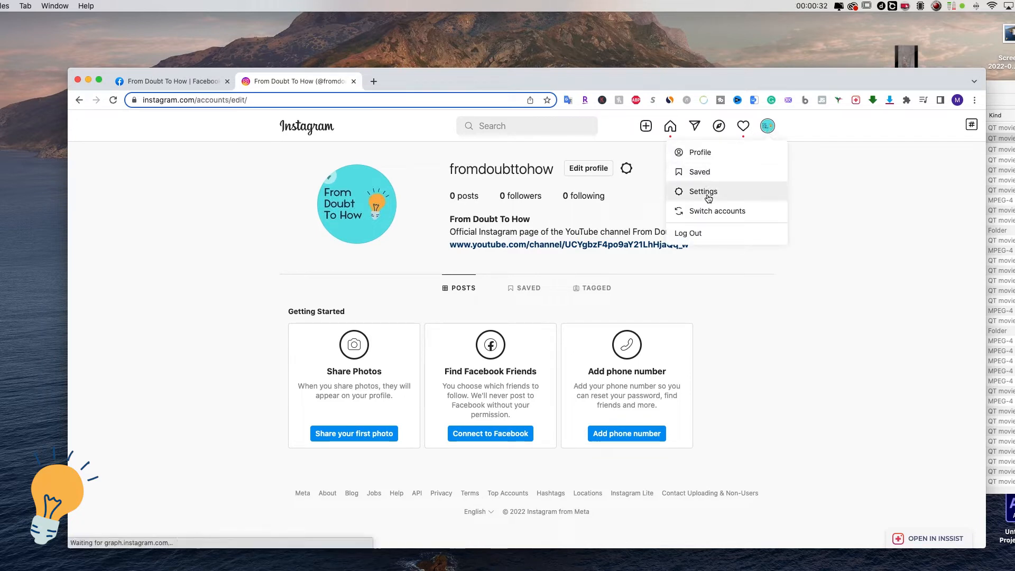
click(703, 191)
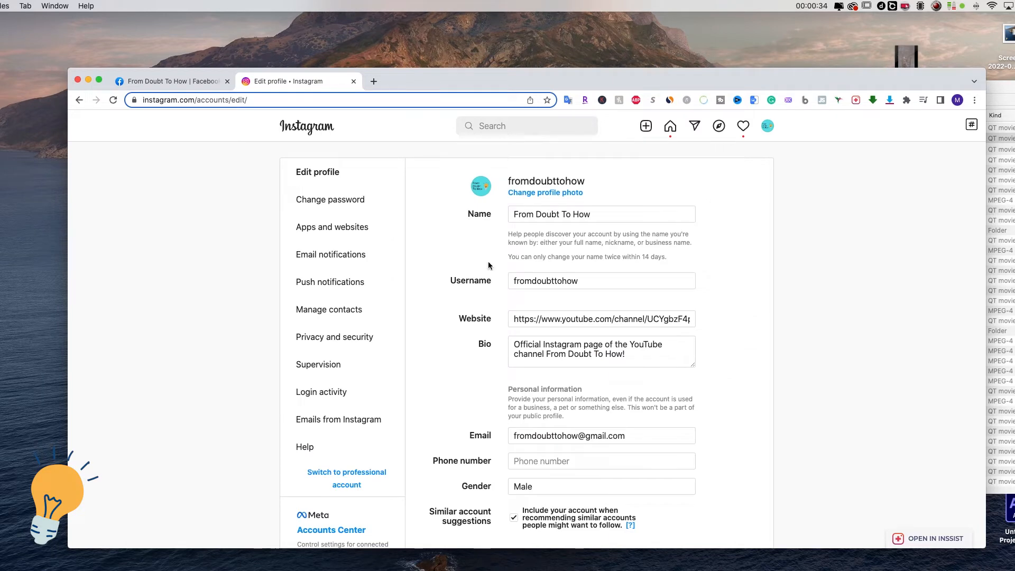
scroll(down, 3)
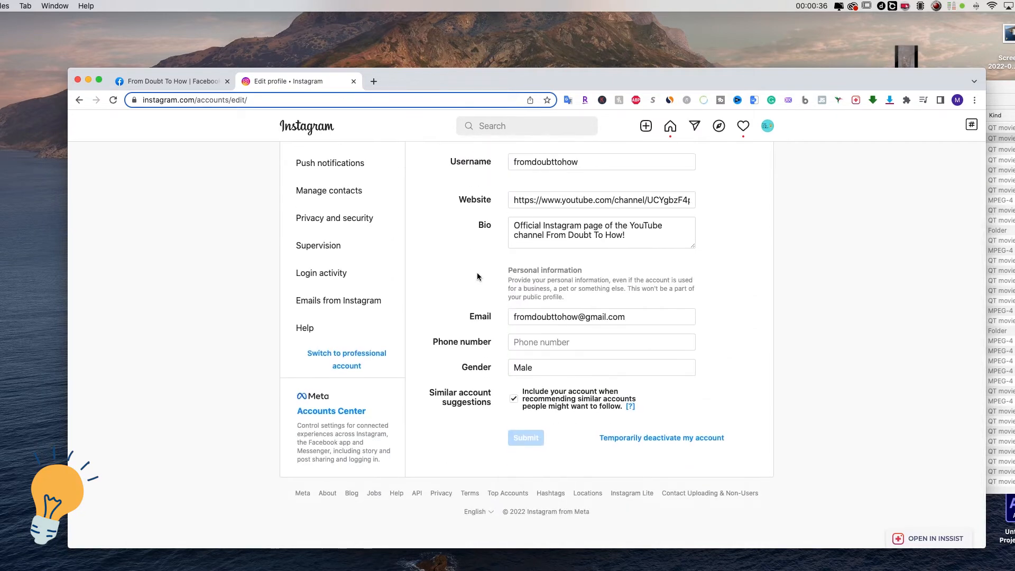
mouse_move(687, 438)
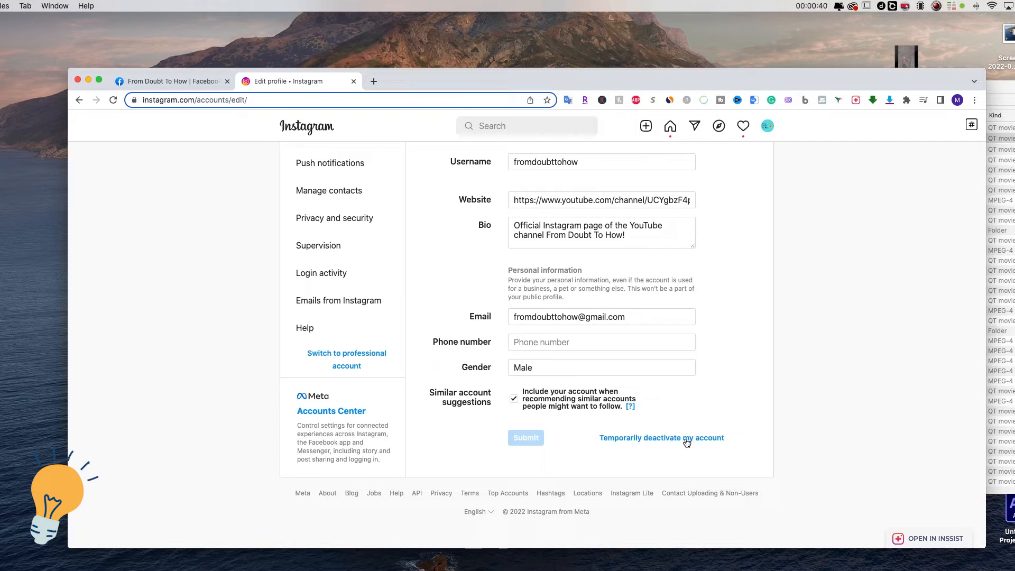
mouse_move(664, 447)
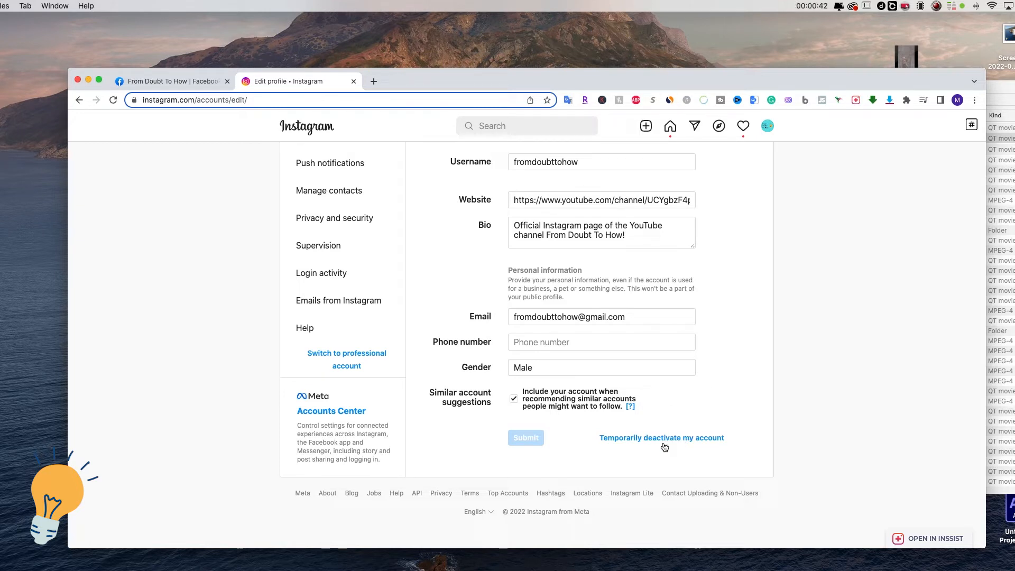
Open the temporary deactivation form and choose 'Created a second account' as the reason.
click(661, 438)
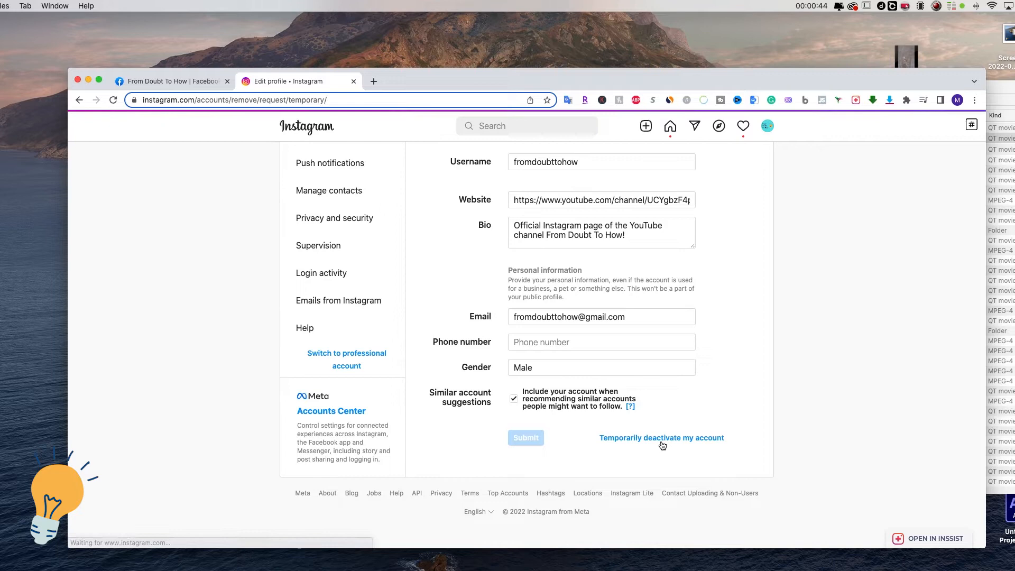
click(660, 438)
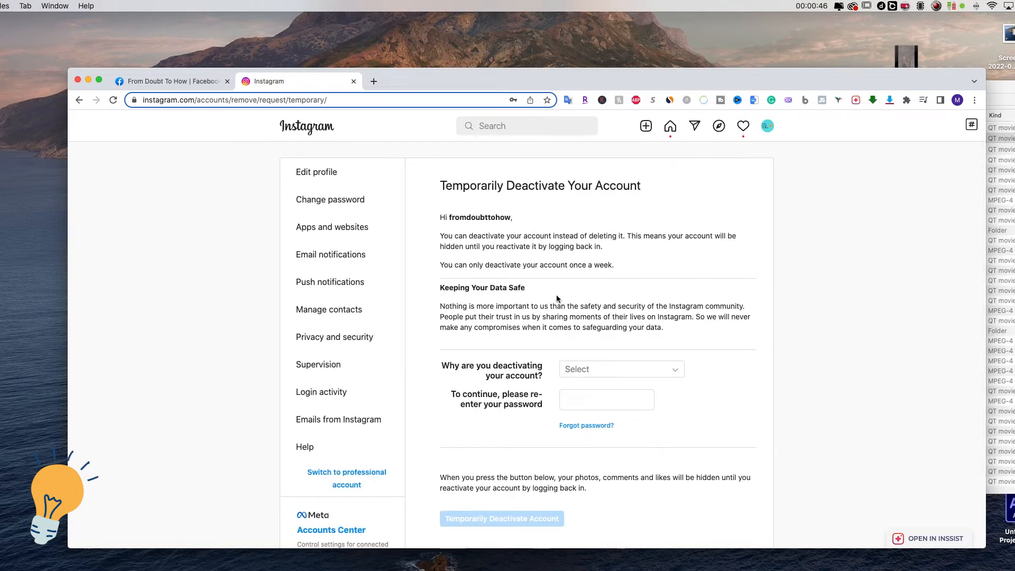
scroll(down, 3)
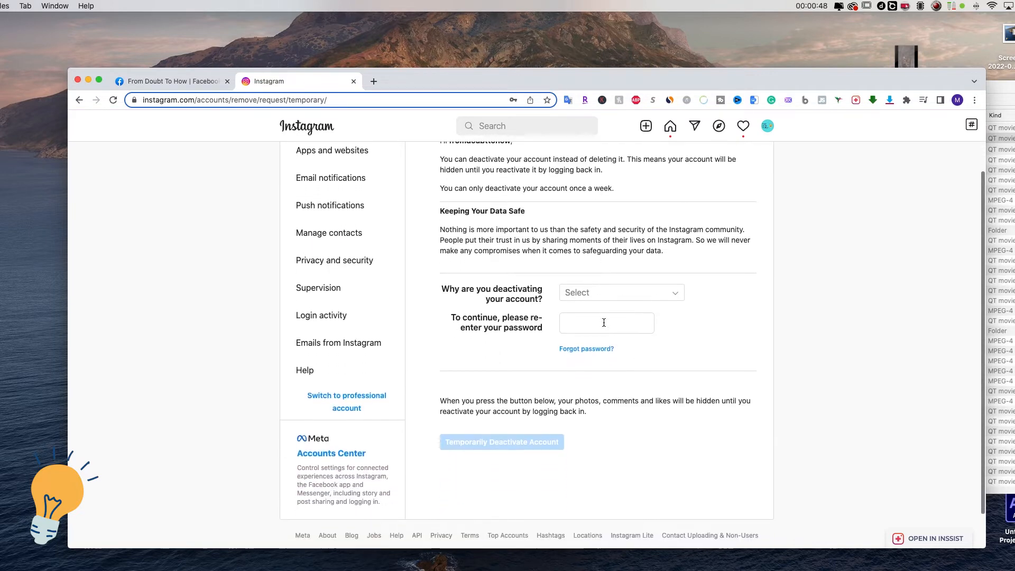
scroll(down, 3)
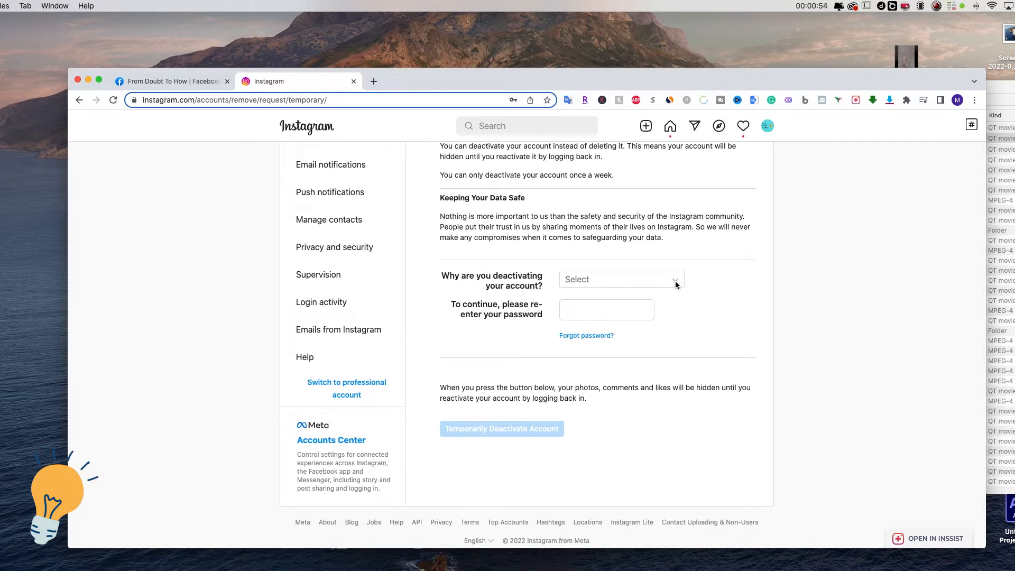
click(619, 279)
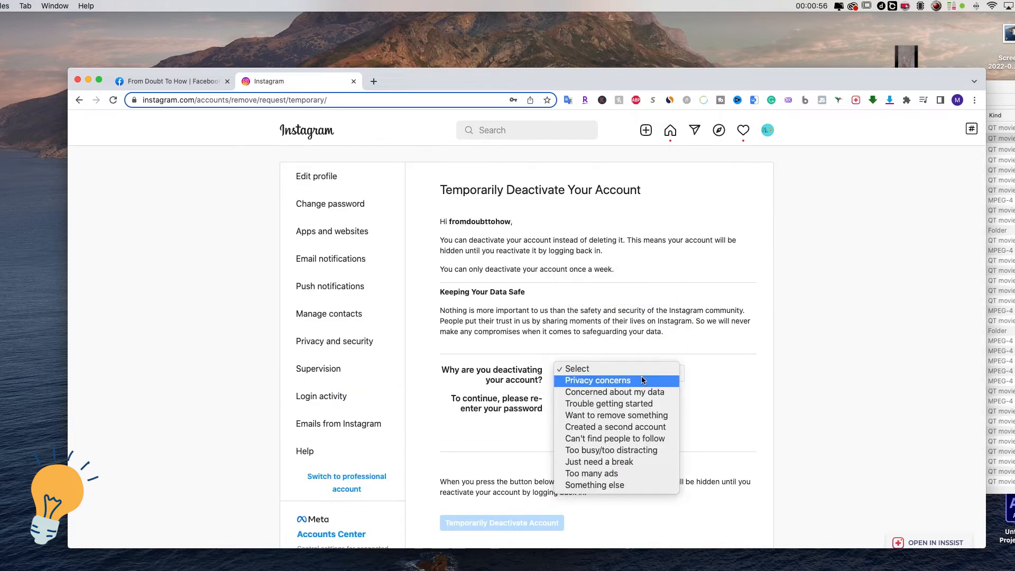
mouse_move(615, 415)
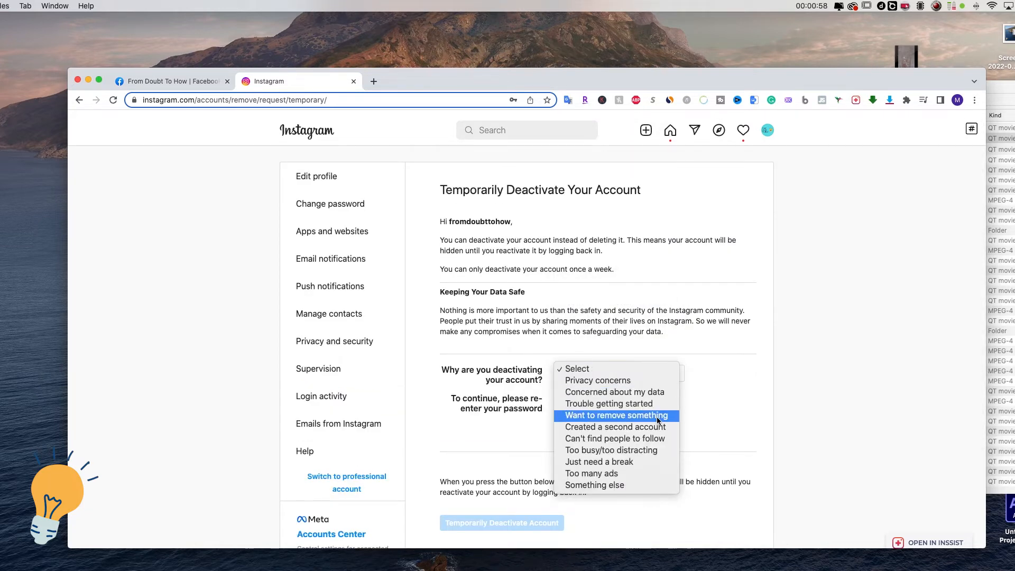
click(614, 427)
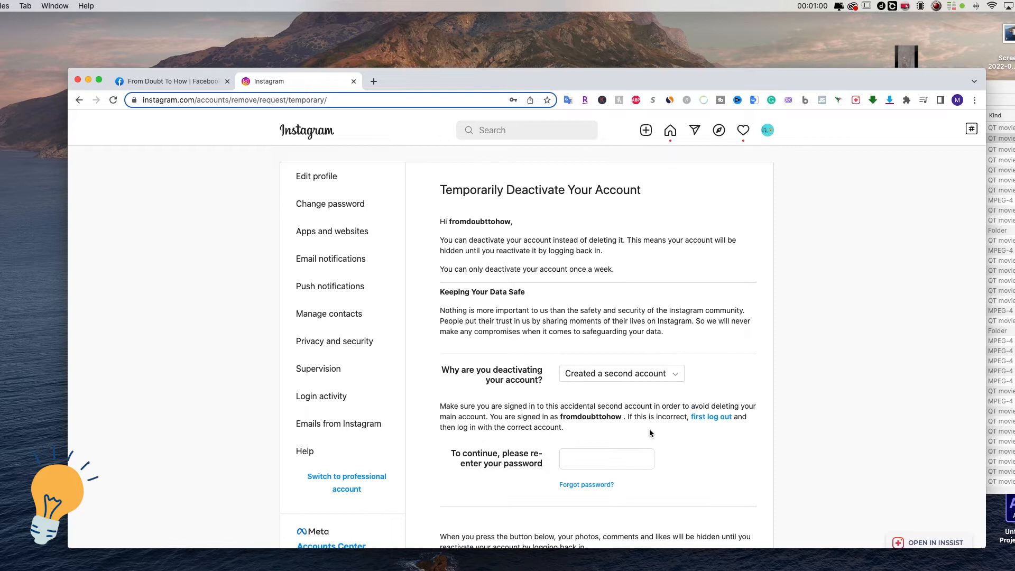
Re-enter the account password and scroll down to the deactivation button.
click(606, 459)
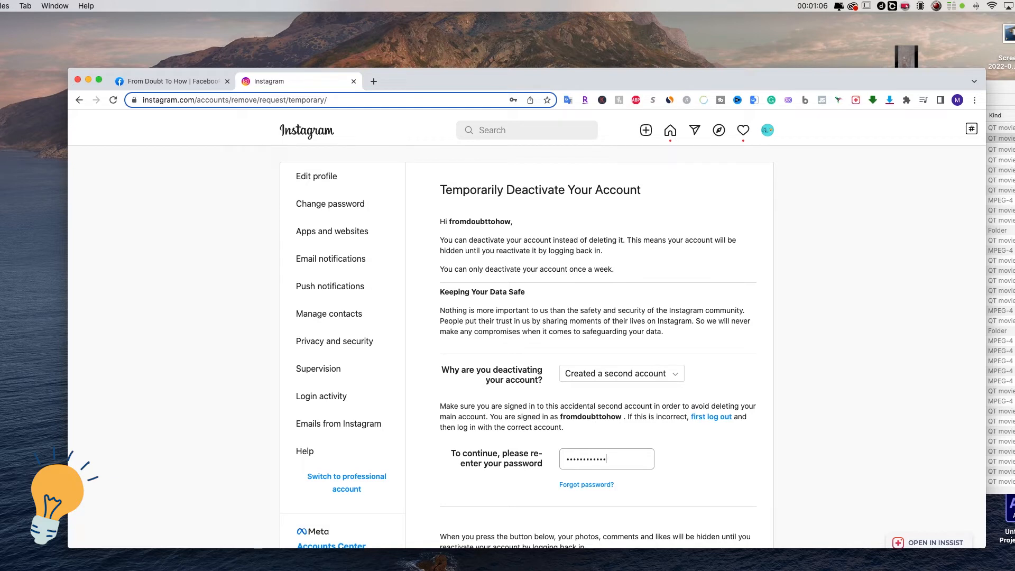
scroll(down, 3)
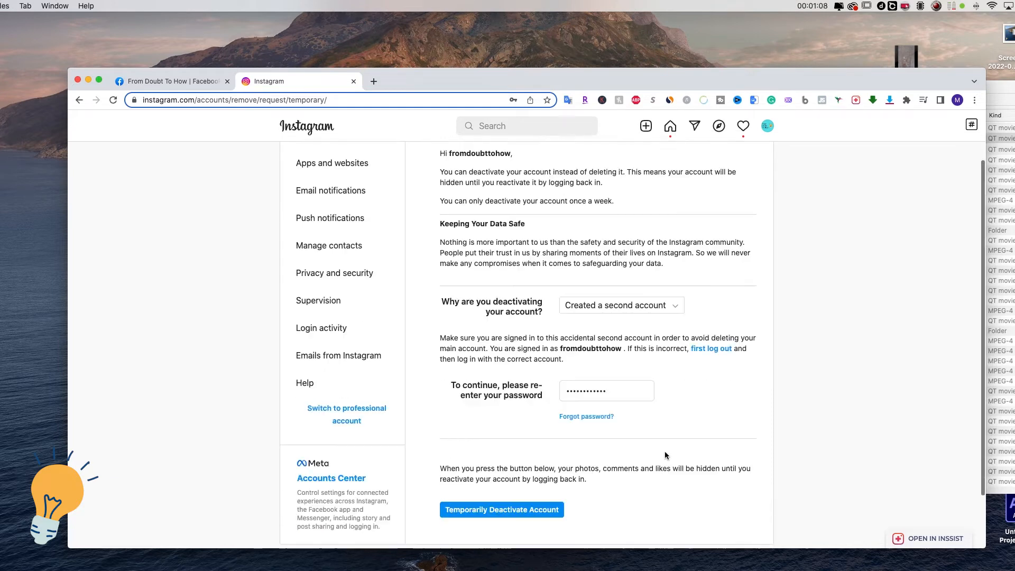
scroll(down, 3)
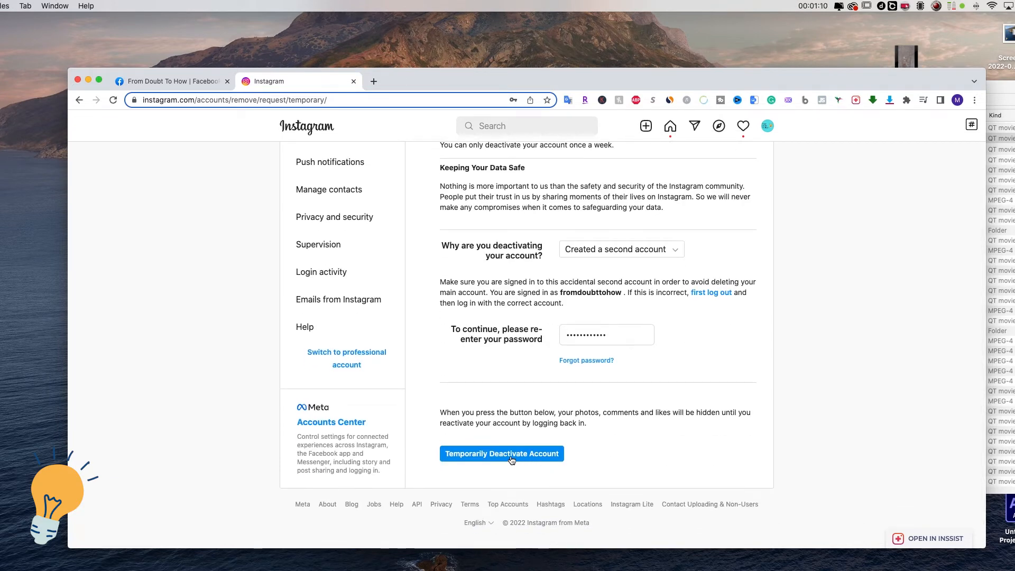
Submit the Temporarily Deactivate Account request to bring up the Yes/No prompt.
click(502, 453)
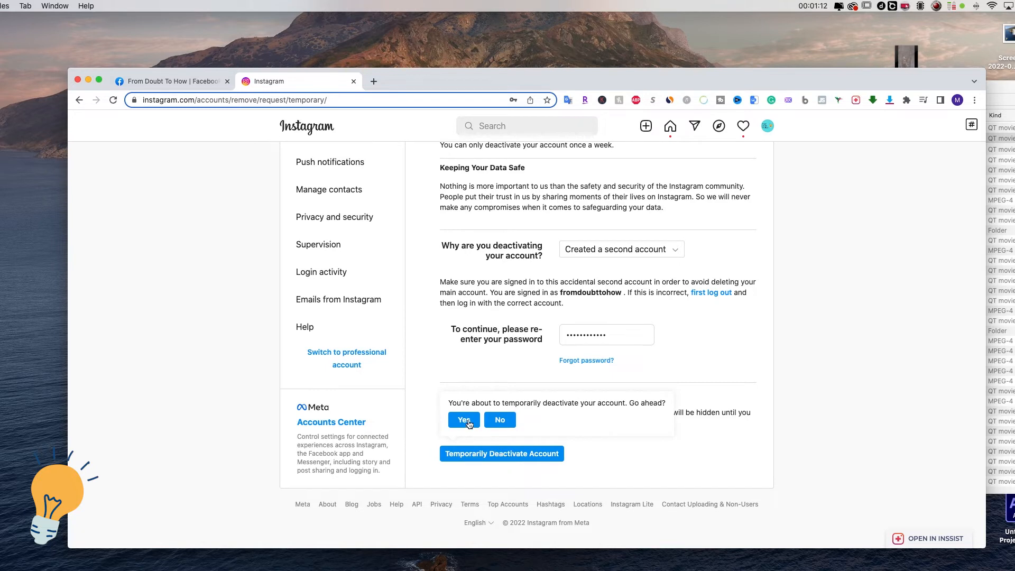
mouse_move(486, 406)
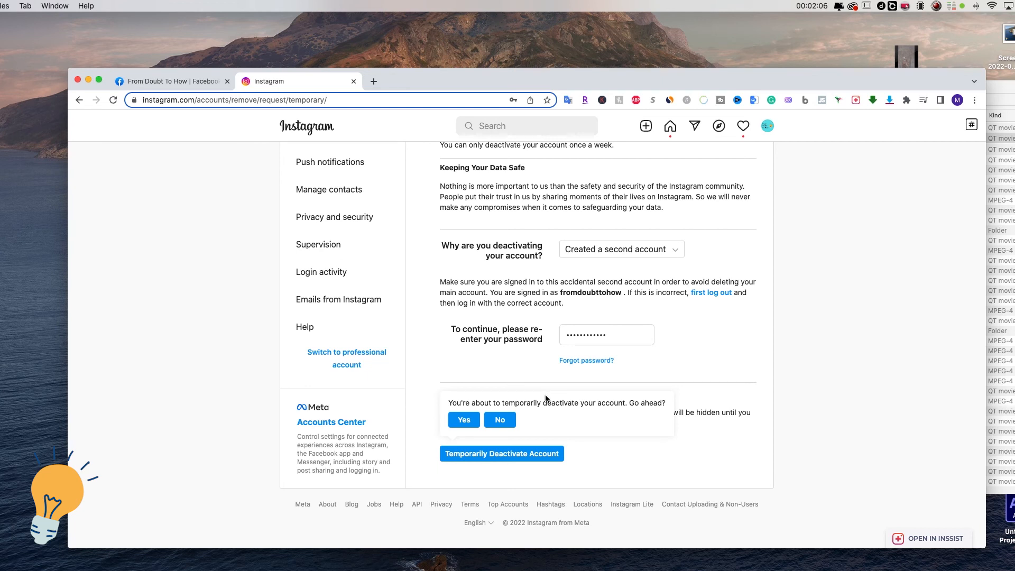
mouse_move(499, 419)
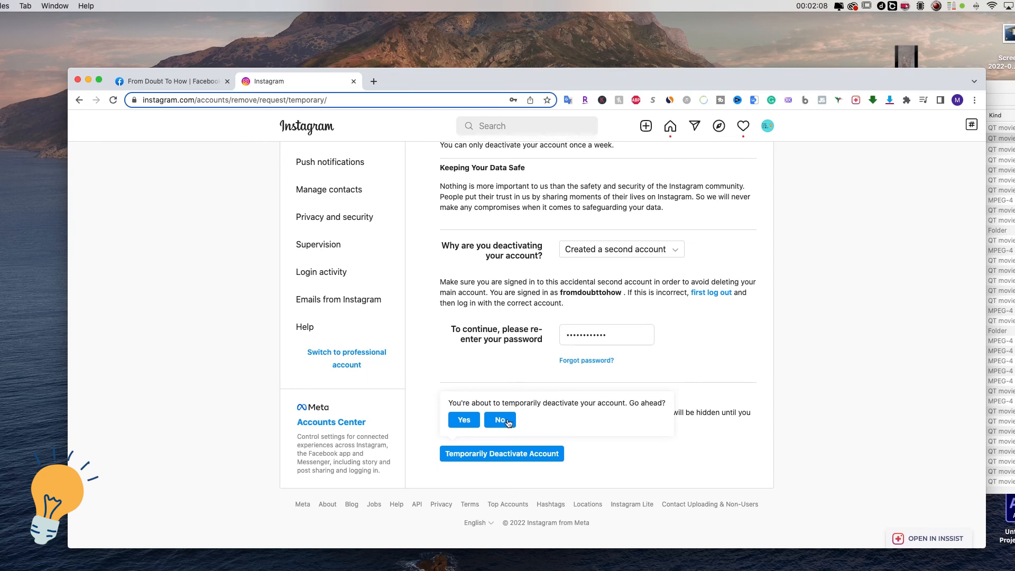